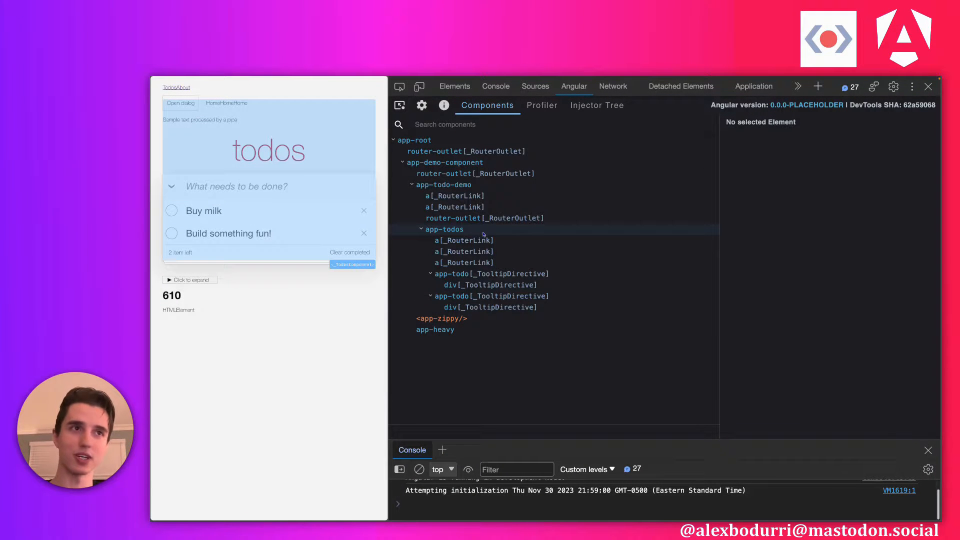
Select app-todos in the component tree to view its TodosService resolution diagram under Injected Services.
left_click(444, 229)
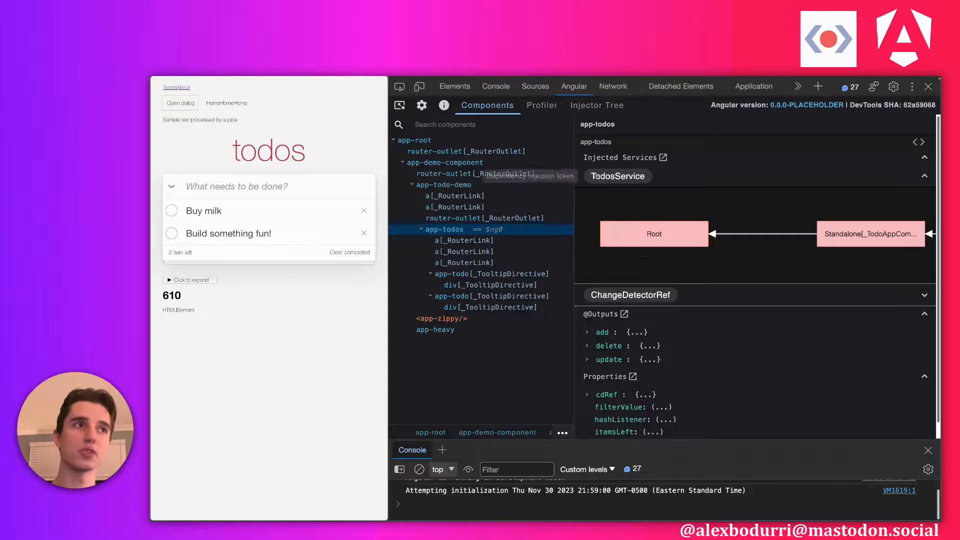
mouse_move(653, 248)
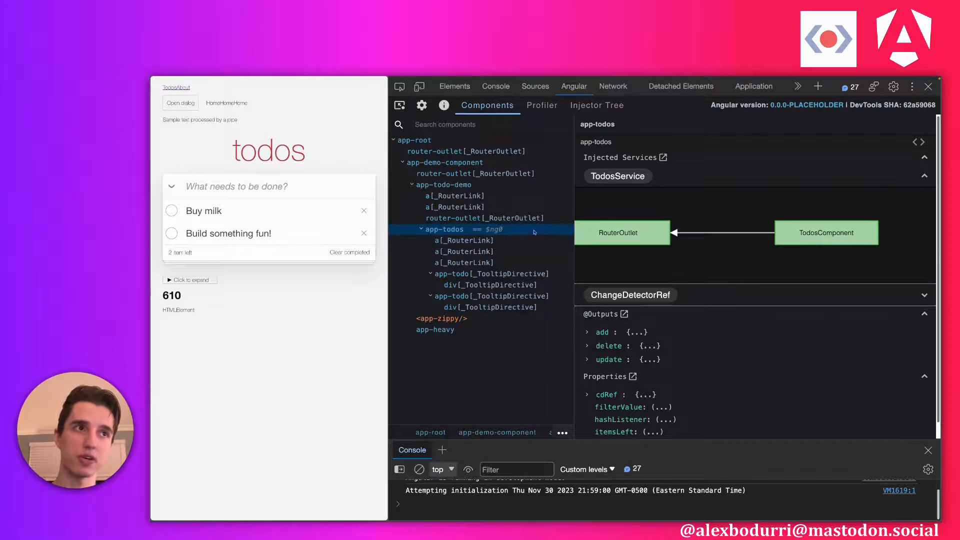
mouse_move(826, 233)
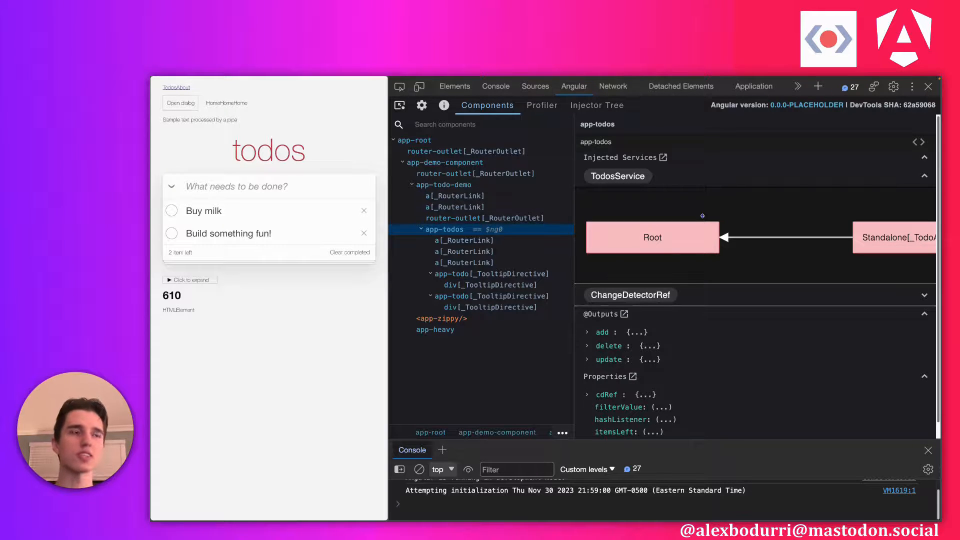
mouse_move(617, 176)
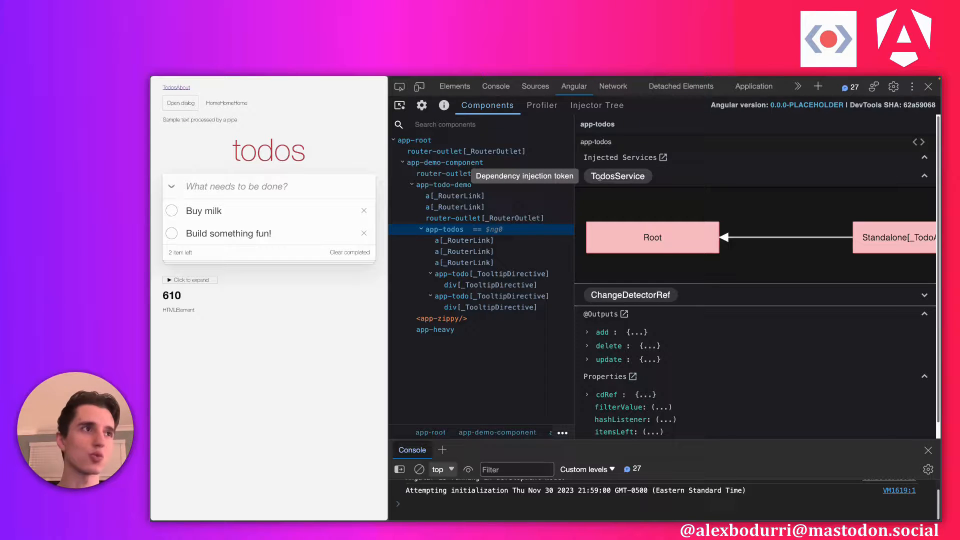
mouse_move(661, 182)
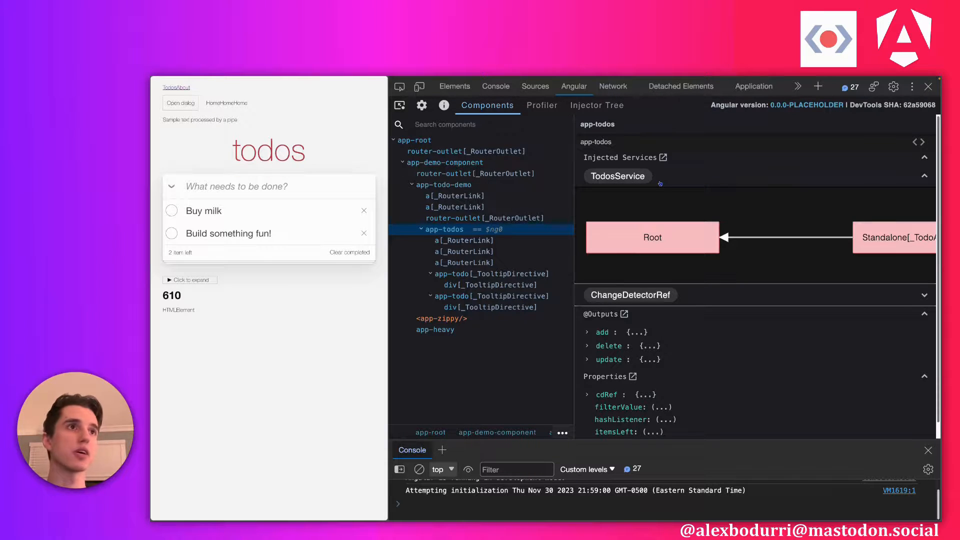
Switch to the Injector Tree view showing Null Injector → Platform → Root and the element hierarchy.
left_click(596, 105)
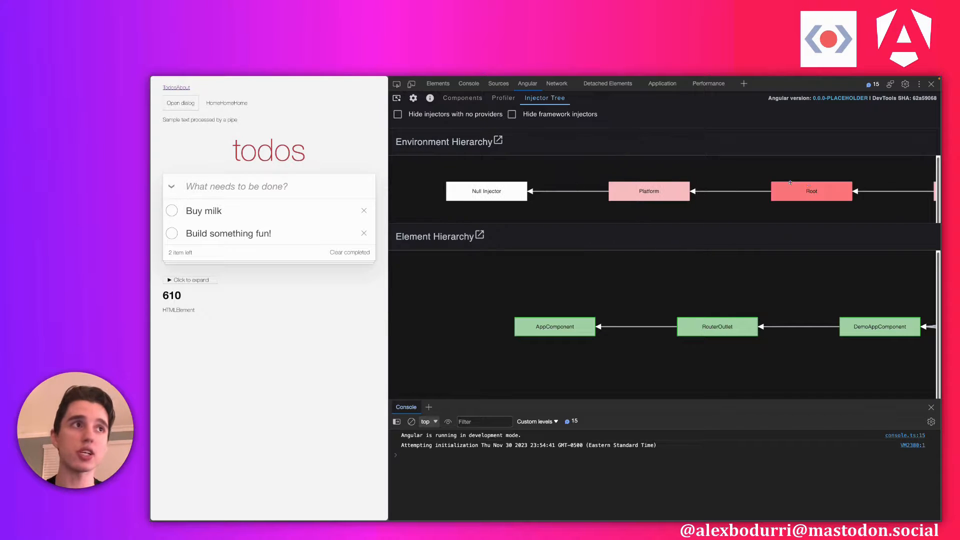
Show the Root injector's providers and expand the logged Router value in the console.
left_click(811, 191)
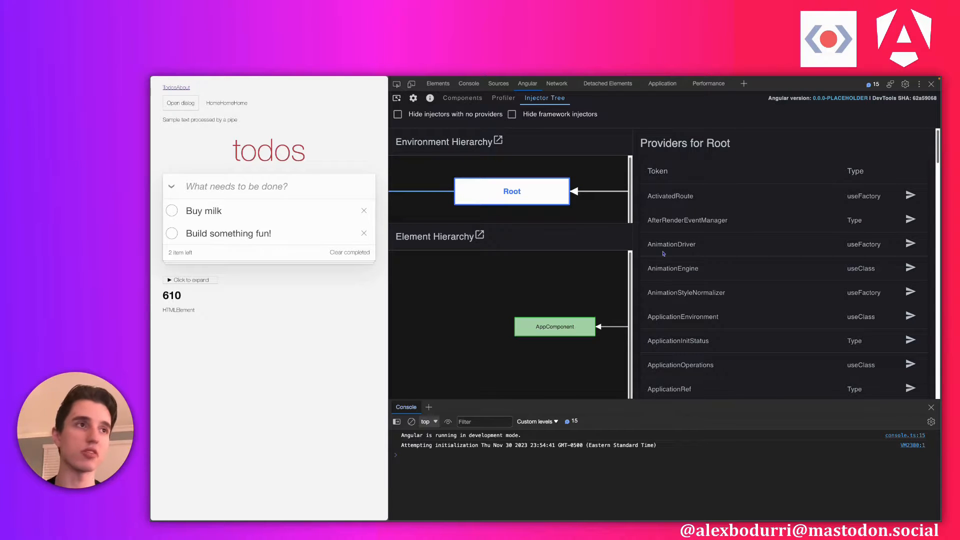
scroll("down", 3)
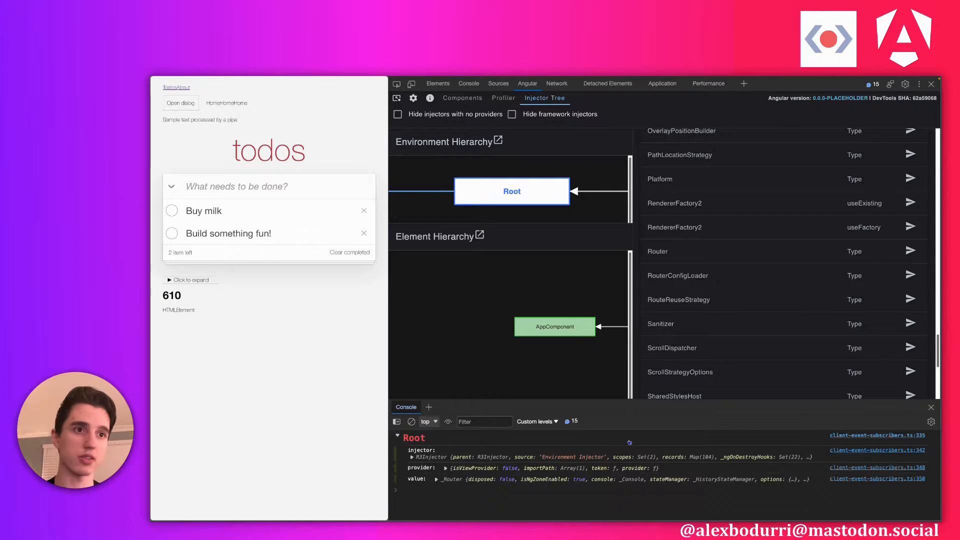
left_click(437, 479)
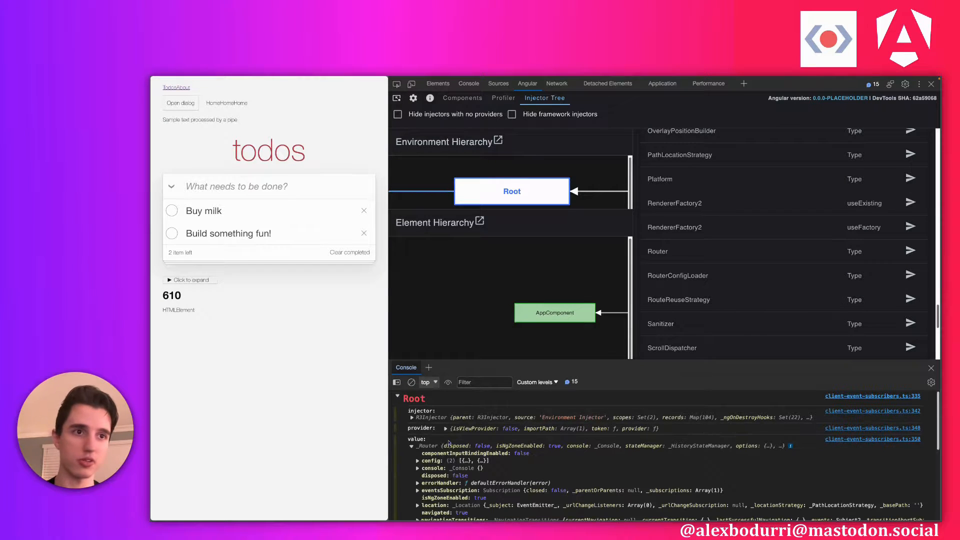
scroll("down", 3)
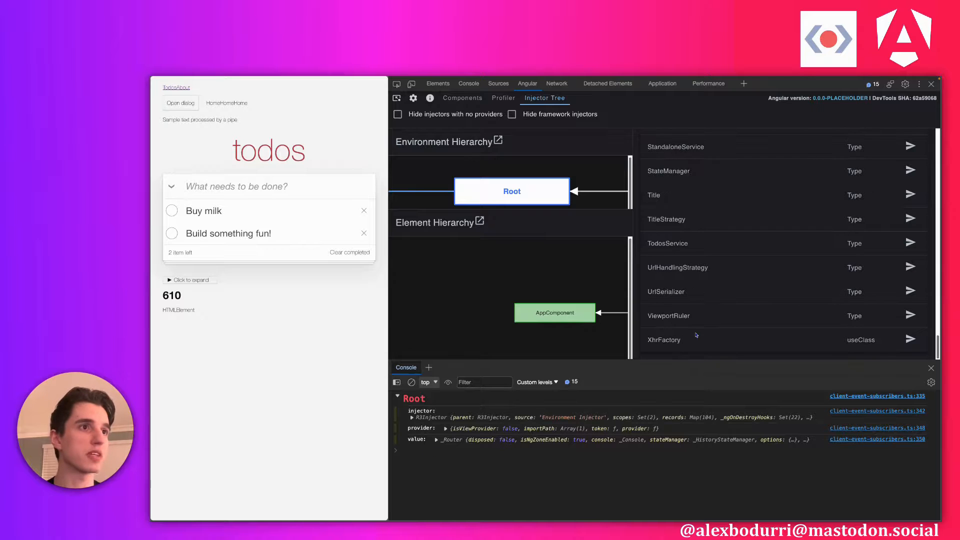
mouse_move(912, 242)
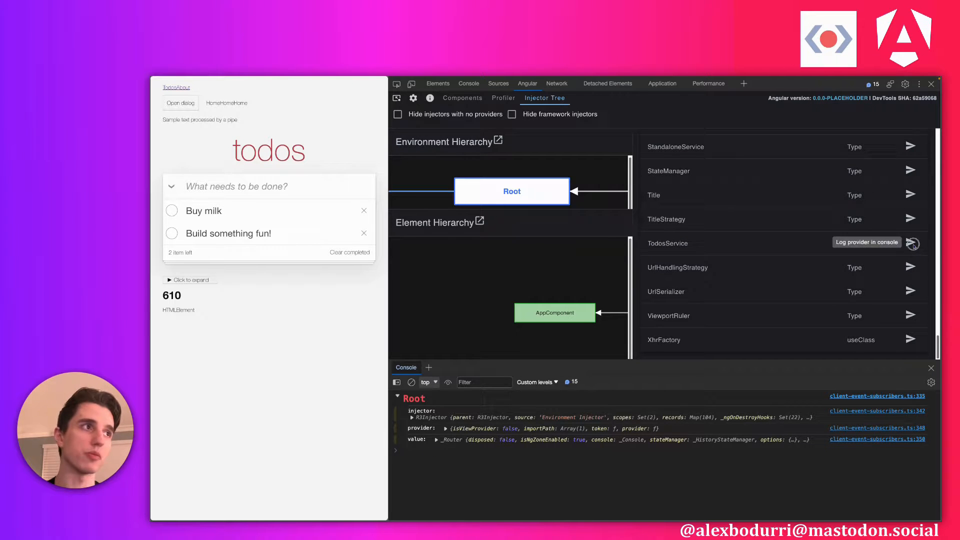
Log the TodosService provider from the Root injector to the console.
left_click(913, 243)
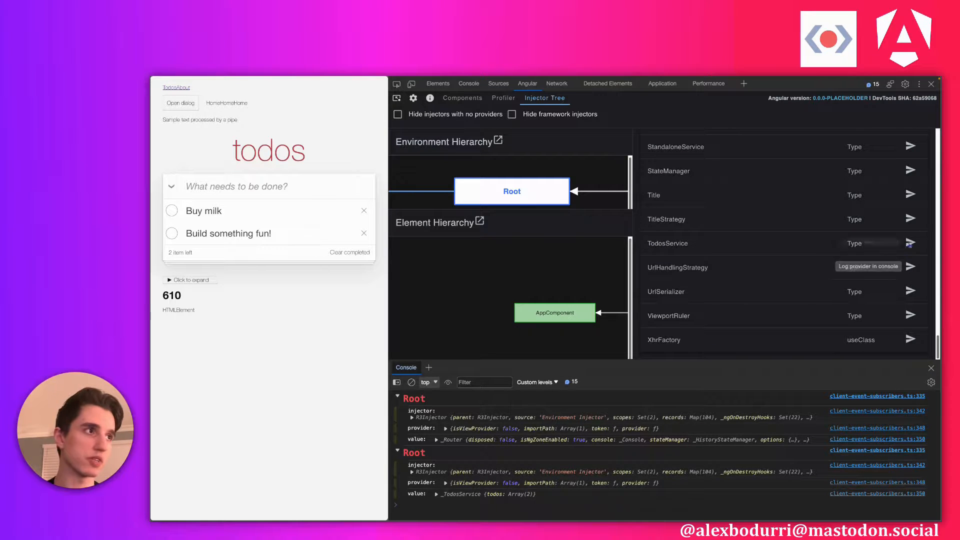
left_click(412, 381)
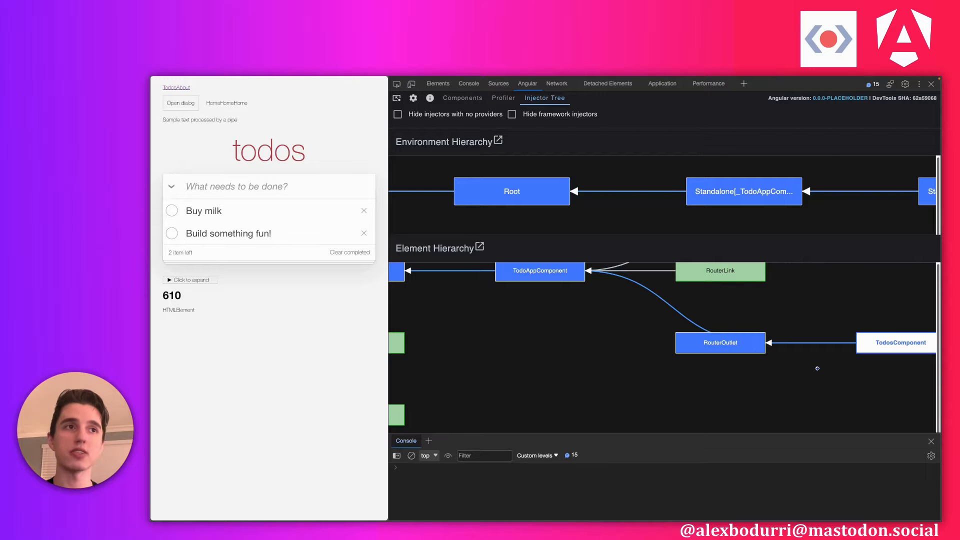
mouse_move(793, 363)
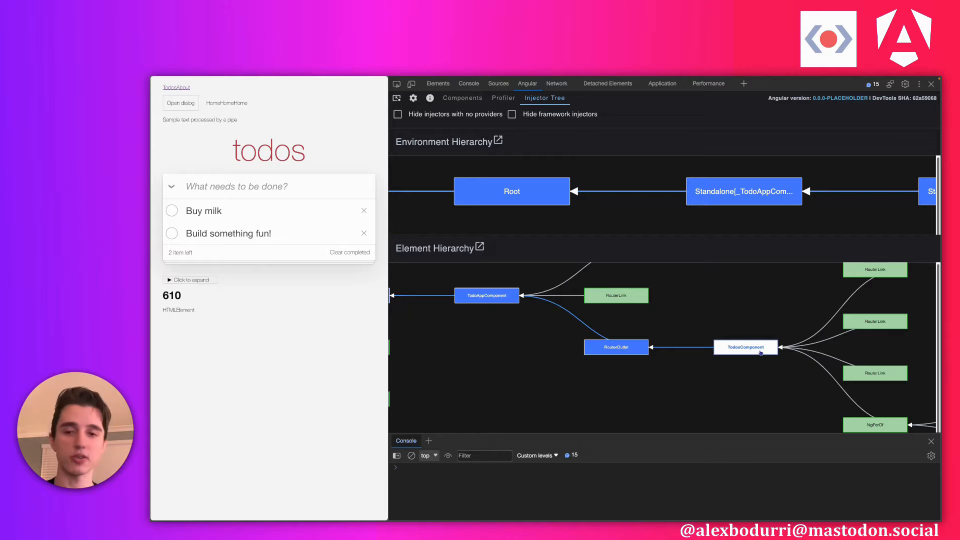
mouse_move(745, 347)
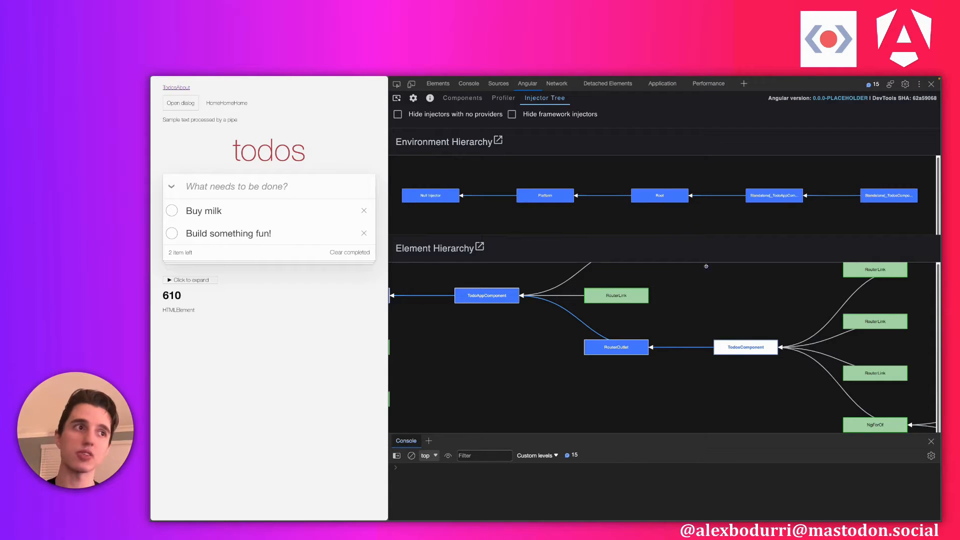
mouse_move(746, 347)
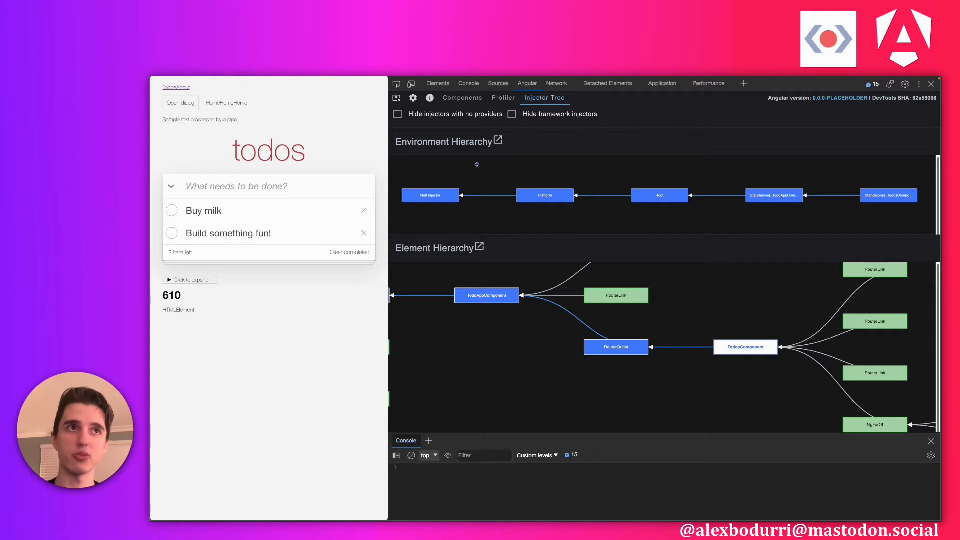
mouse_move(778, 397)
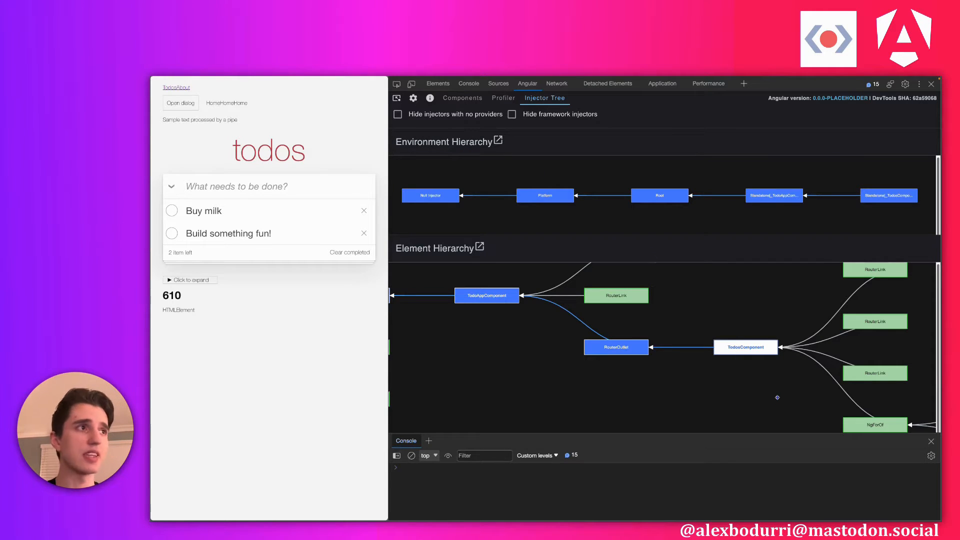
mouse_move(745, 356)
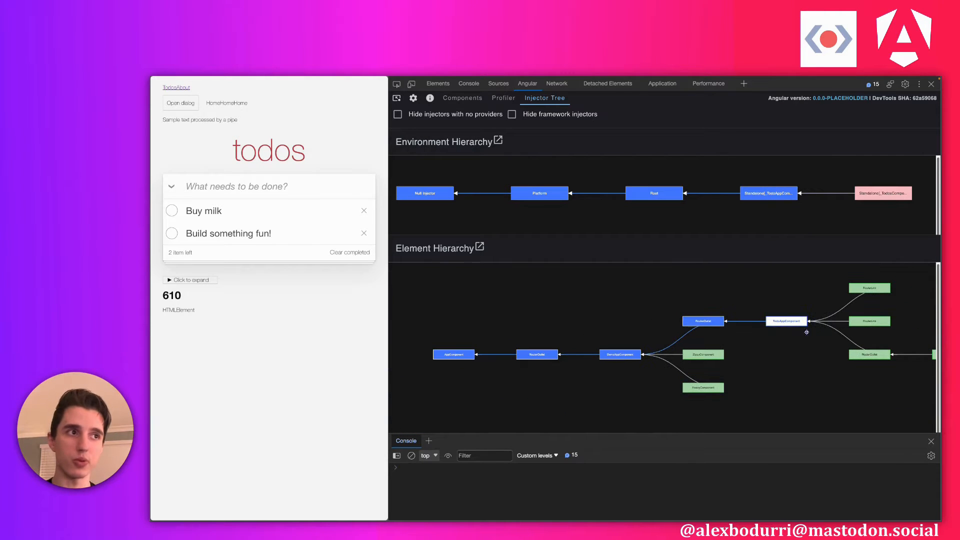
mouse_move(817, 339)
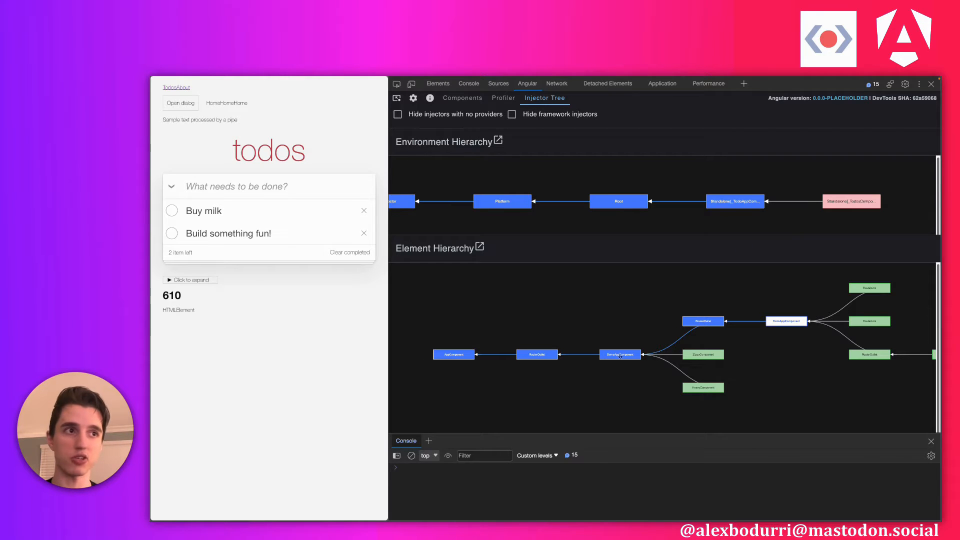
Select DemoAppComponent in the element hierarchy to highlight its path via RouterOutlet and AppComponent to Root.
left_click(620, 354)
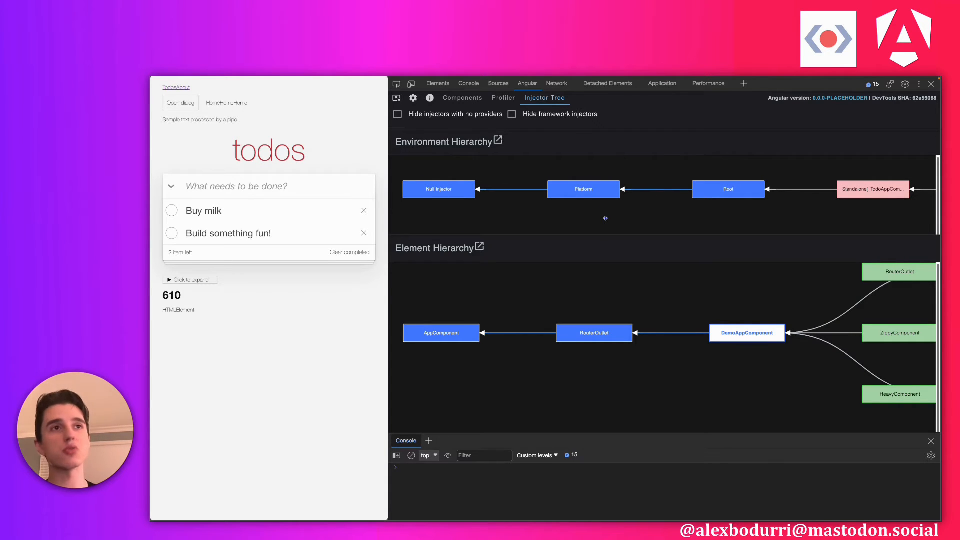
mouse_move(576, 288)
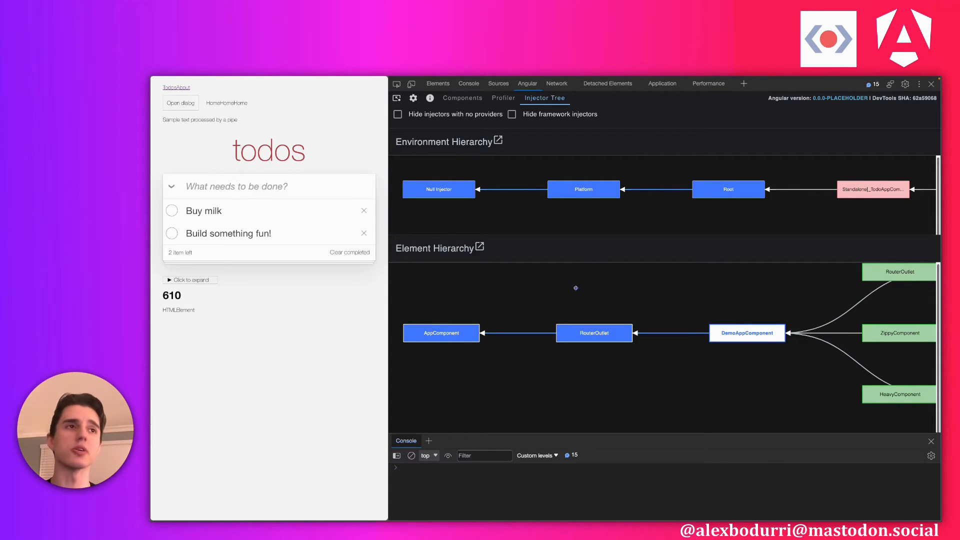
mouse_move(629, 251)
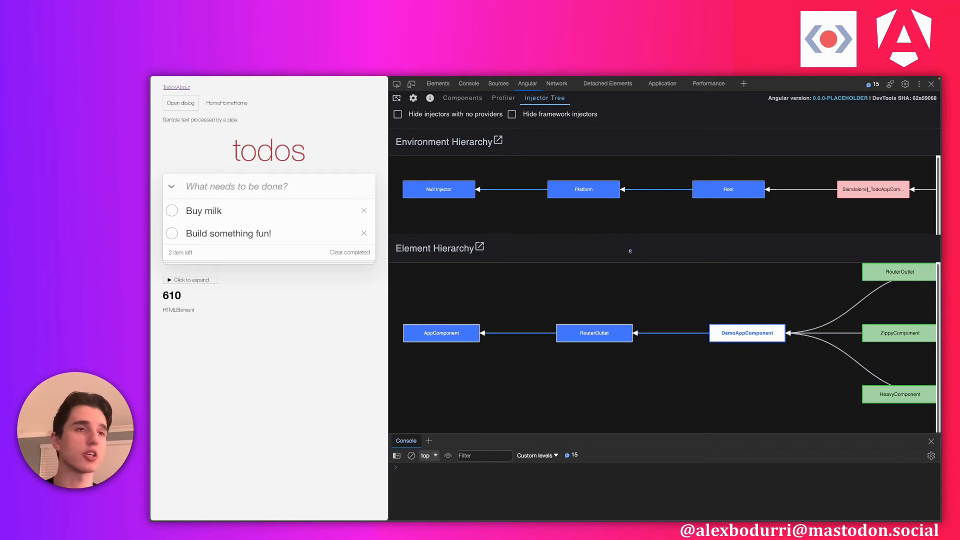